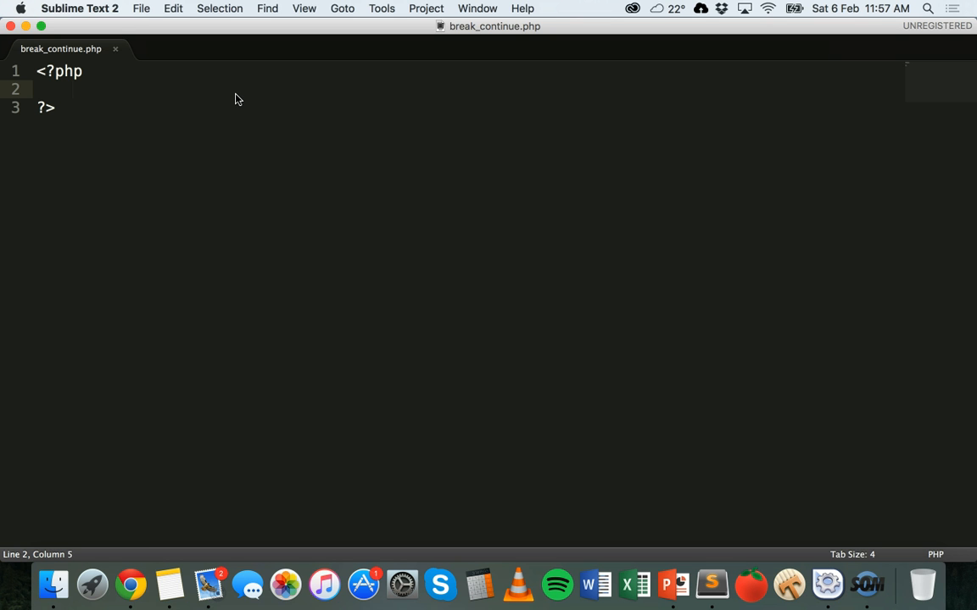
Write the loop header for($i=0;$i<10;$i++) inside the PHP tags
text(for($)
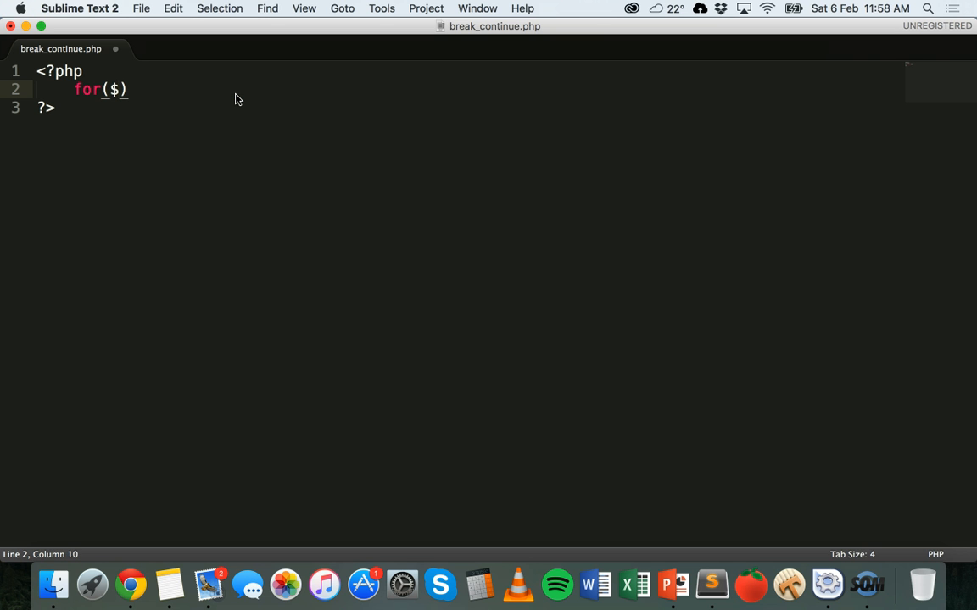
text(i)
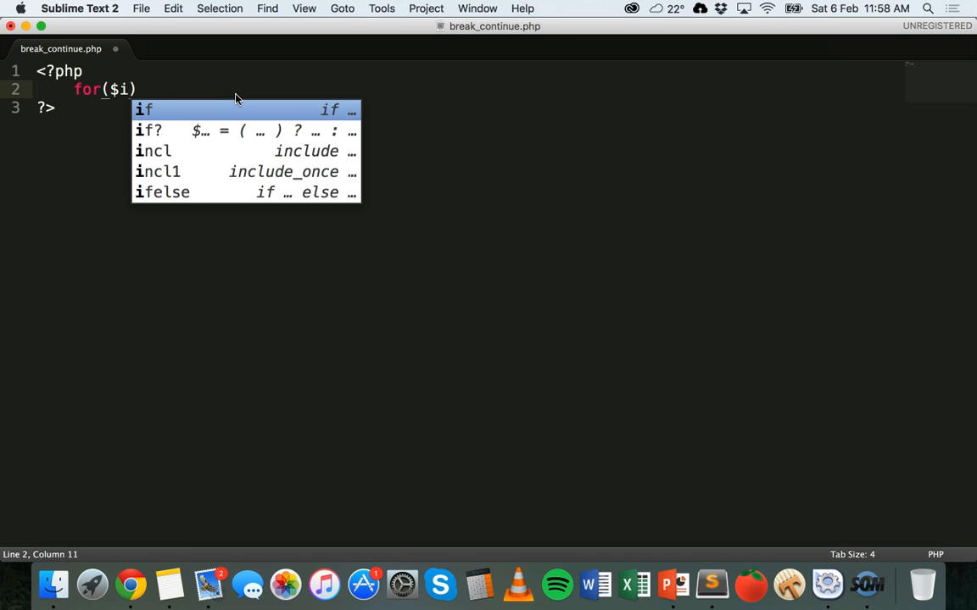
text(=0;)
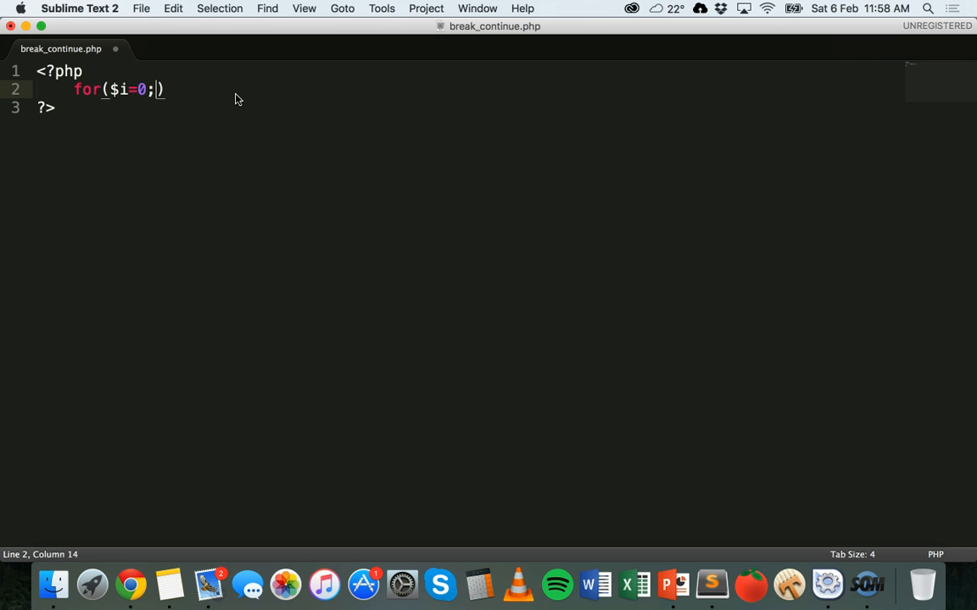
text($i<)
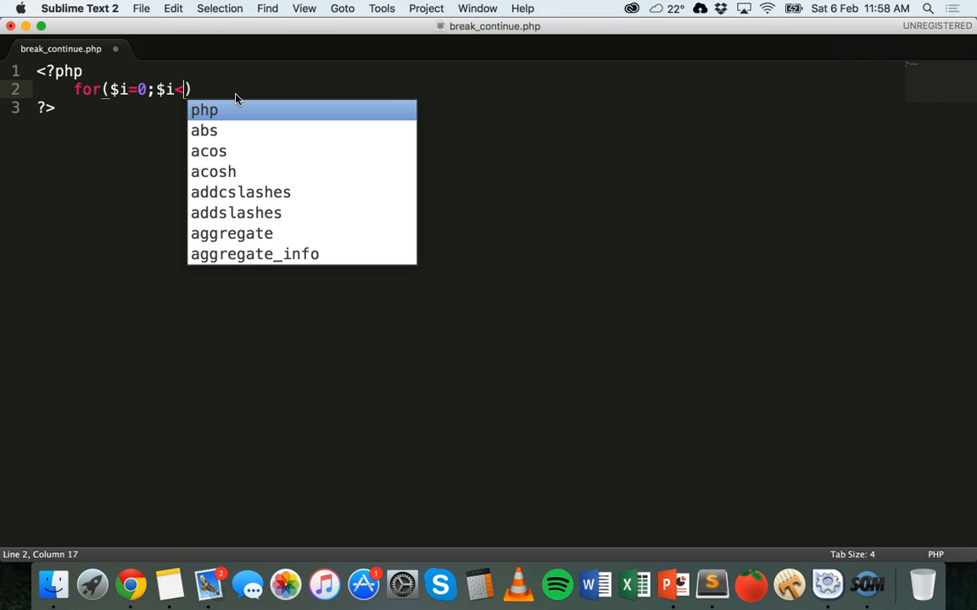
text(10)
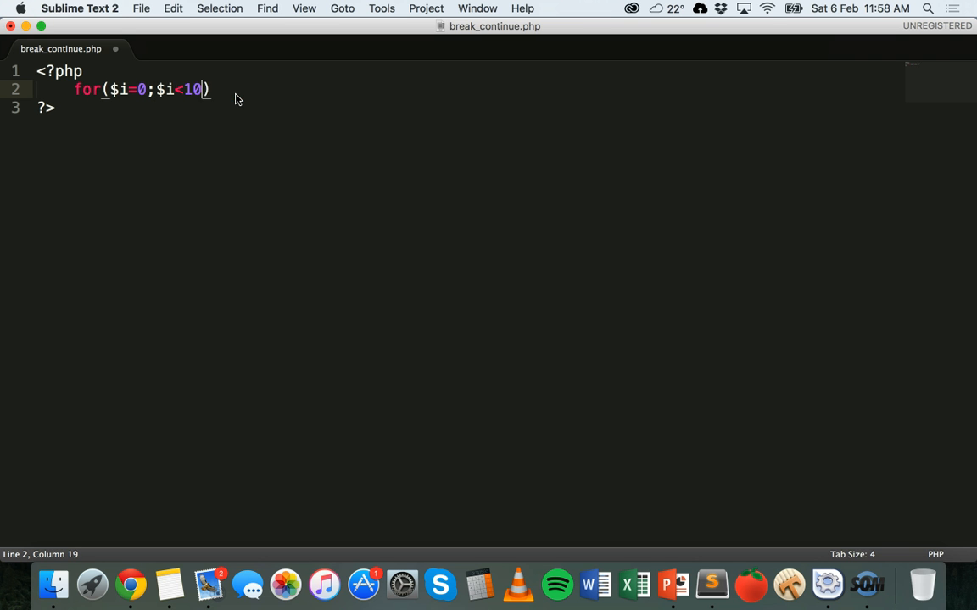
text(;)
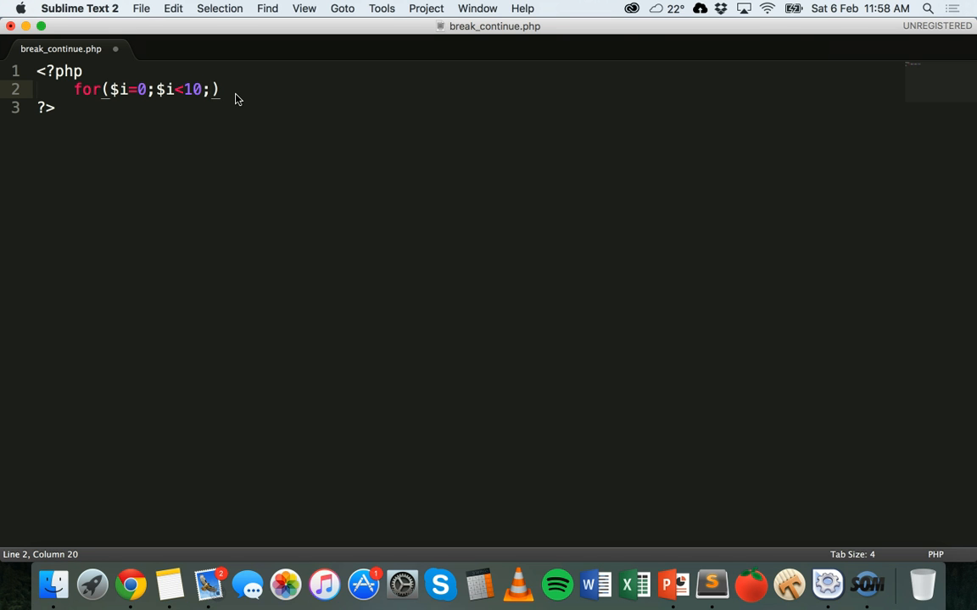
text($)
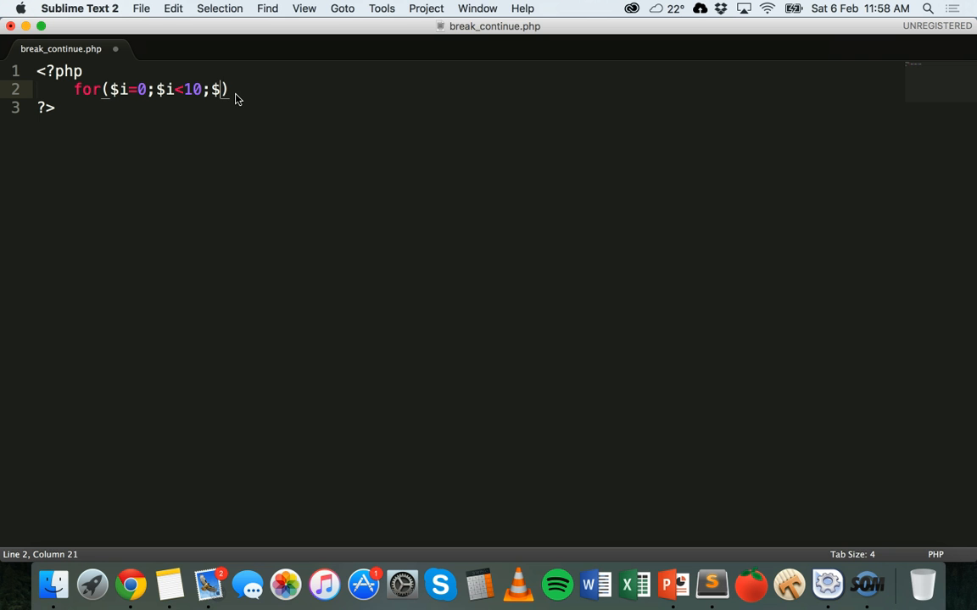
text(i++)
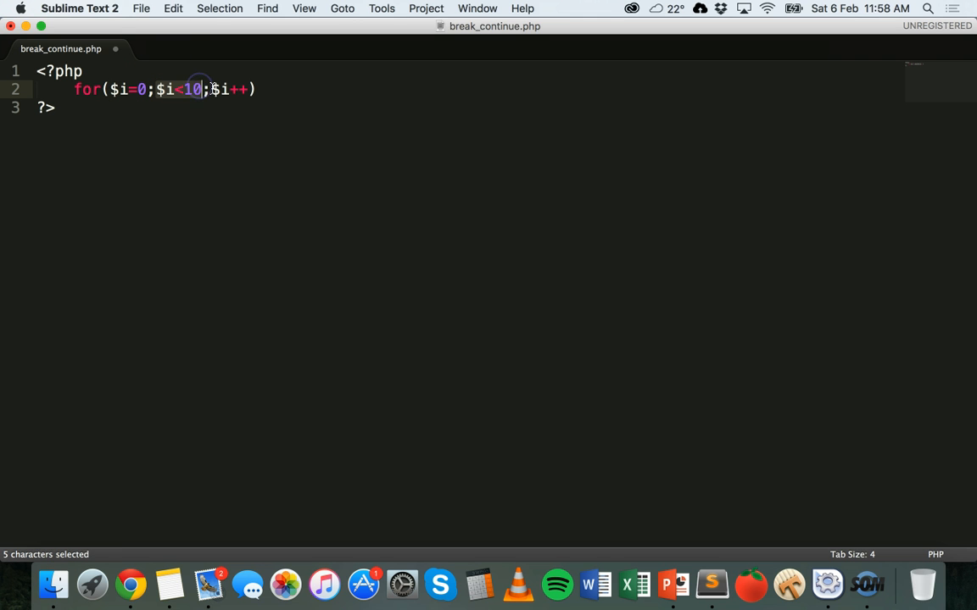
click(255, 89)
text({)
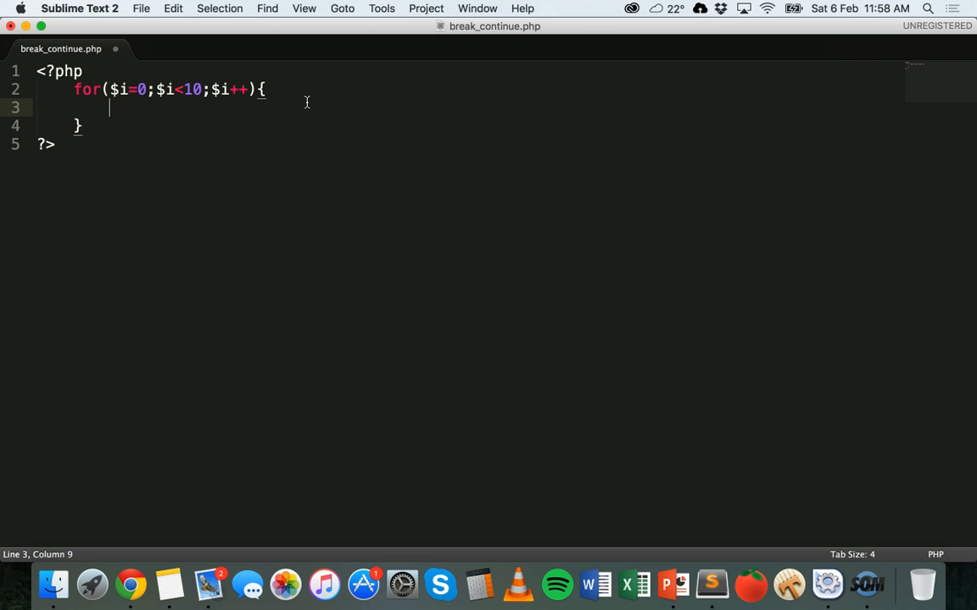
Add a loop body echoing $i followed by '</br>', and save the file
text(echo $)
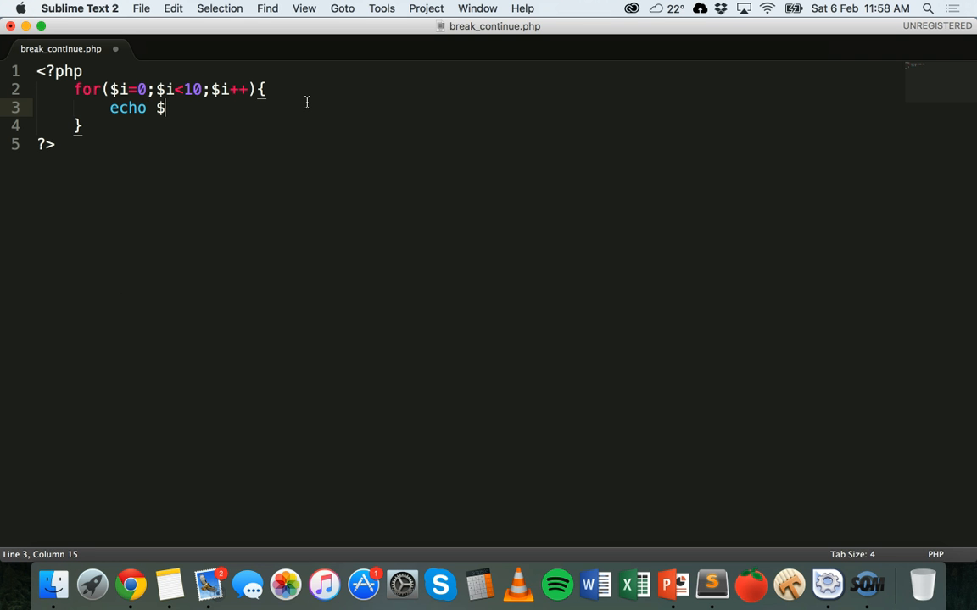
text(i , </)
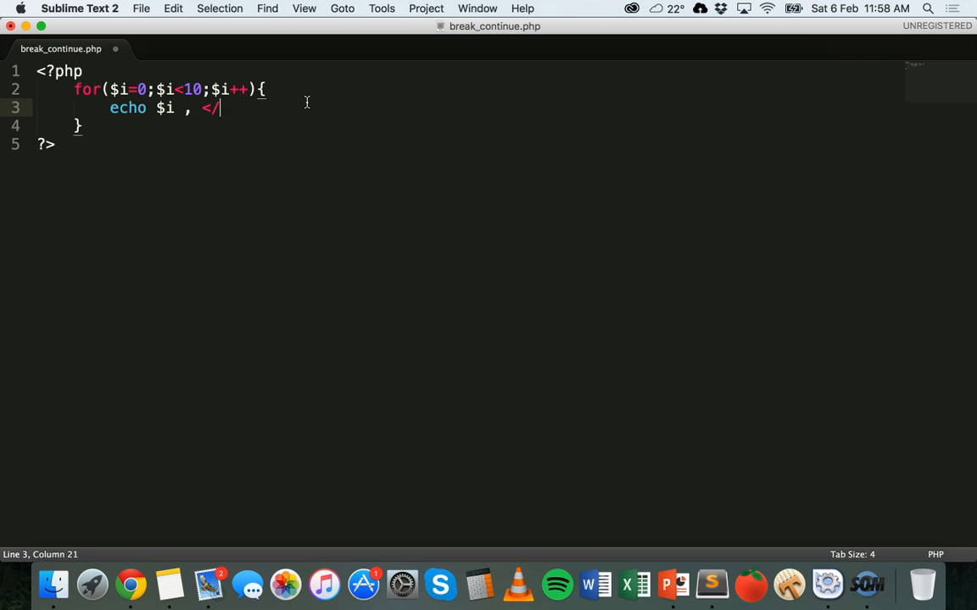
text(br>;)
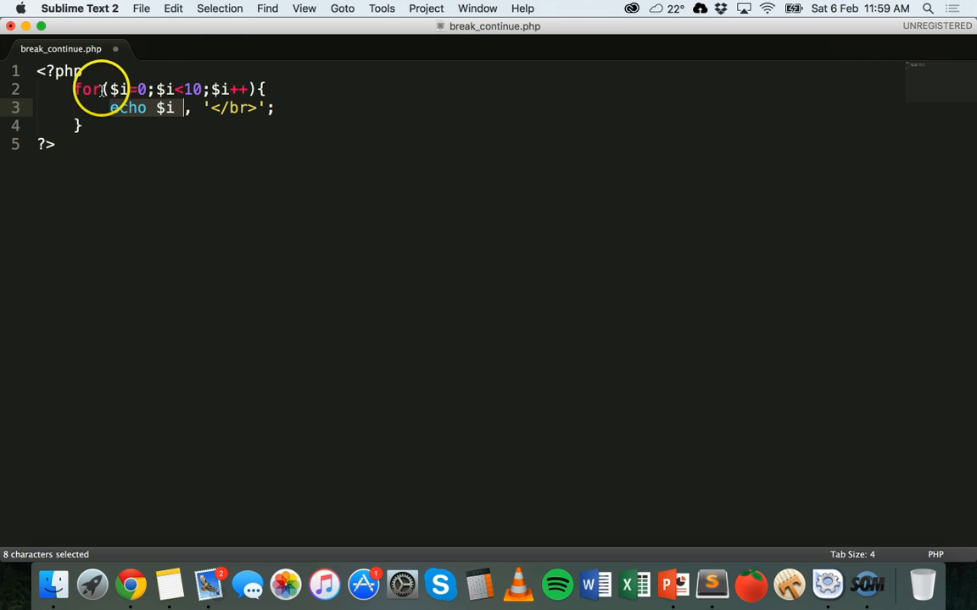
click(271, 108)
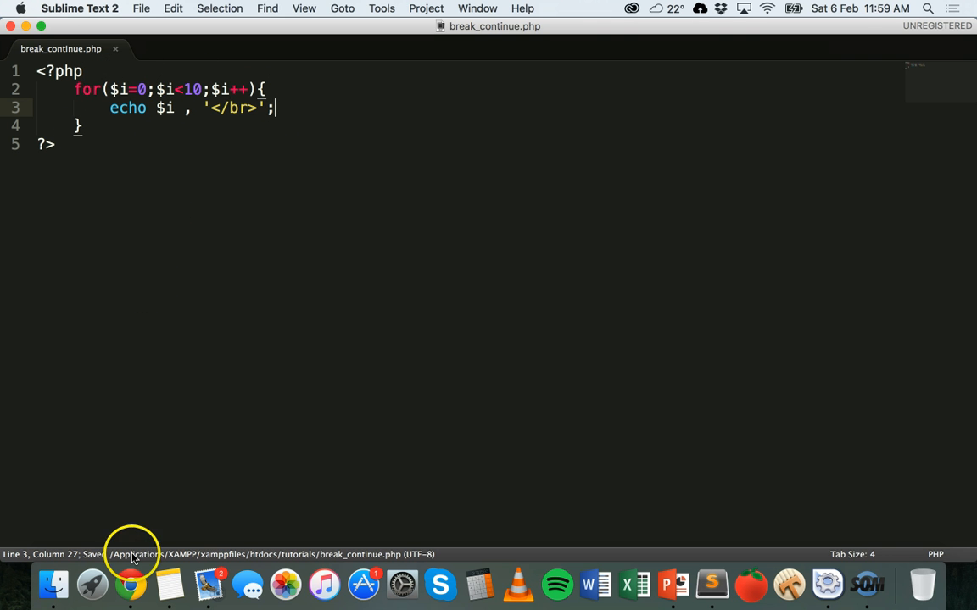
Reload break_continue.php in Chrome to see 0–9, then return to Sublime Text
click(129, 584)
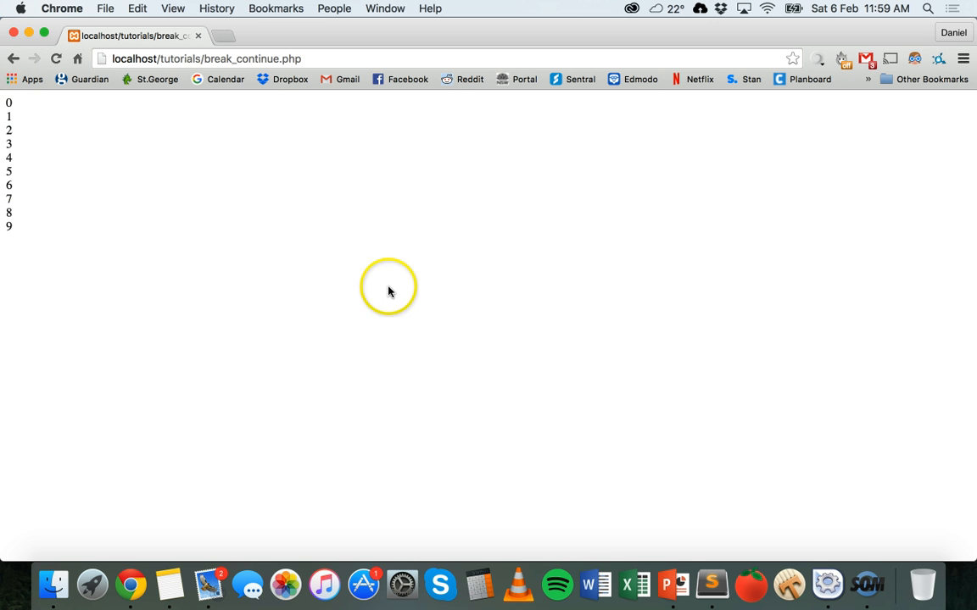
click(740, 585)
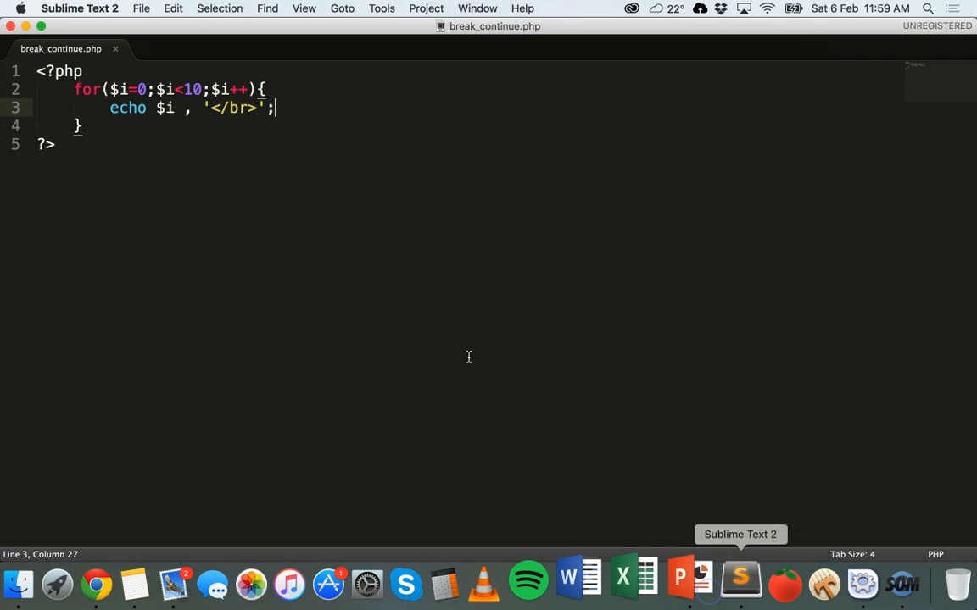
mouse_move(414, 269)
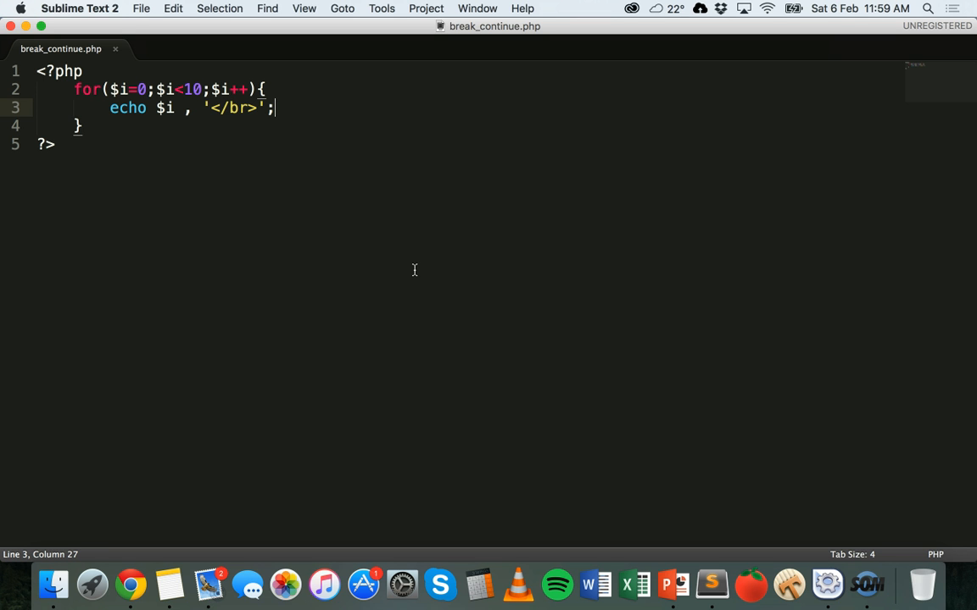
Insert if($i==8){ break; } above the echo line and save
click(266, 89)
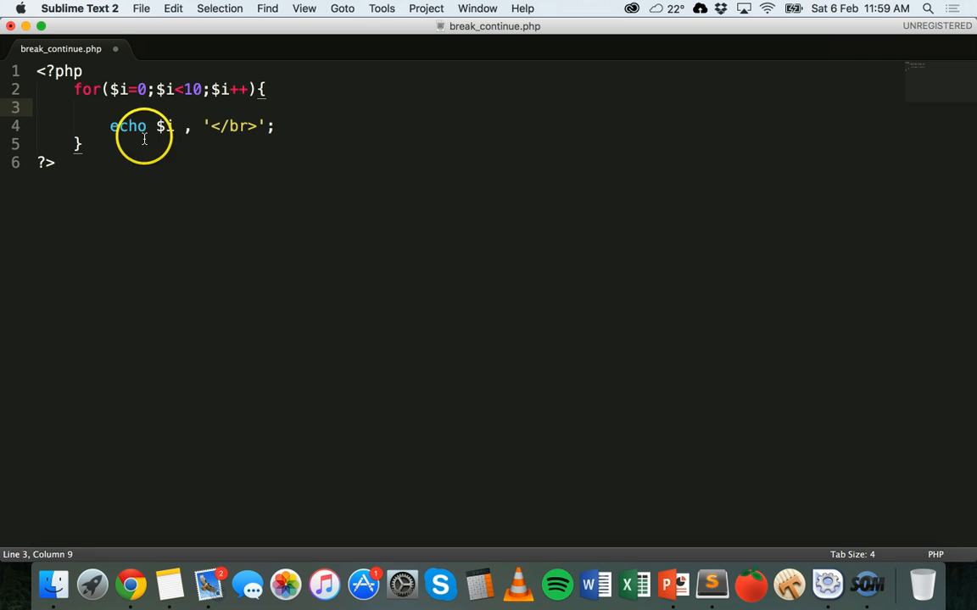
mouse_move(216, 142)
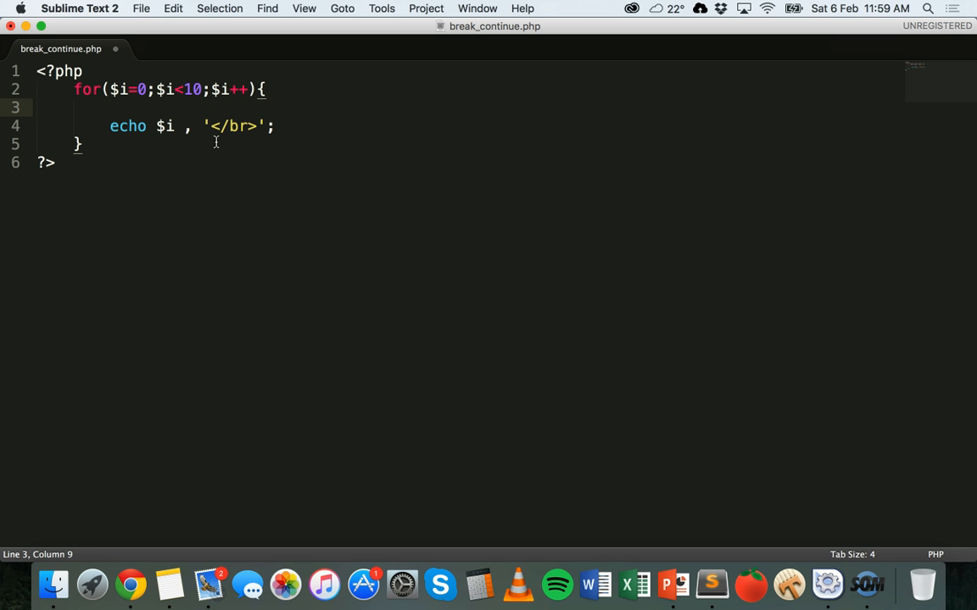
text(if())
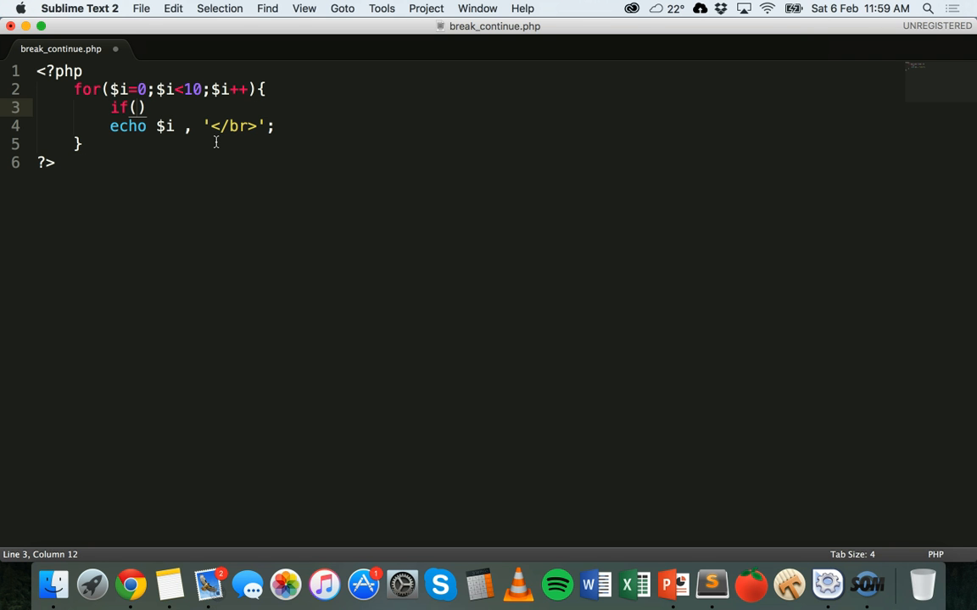
text($i==8)
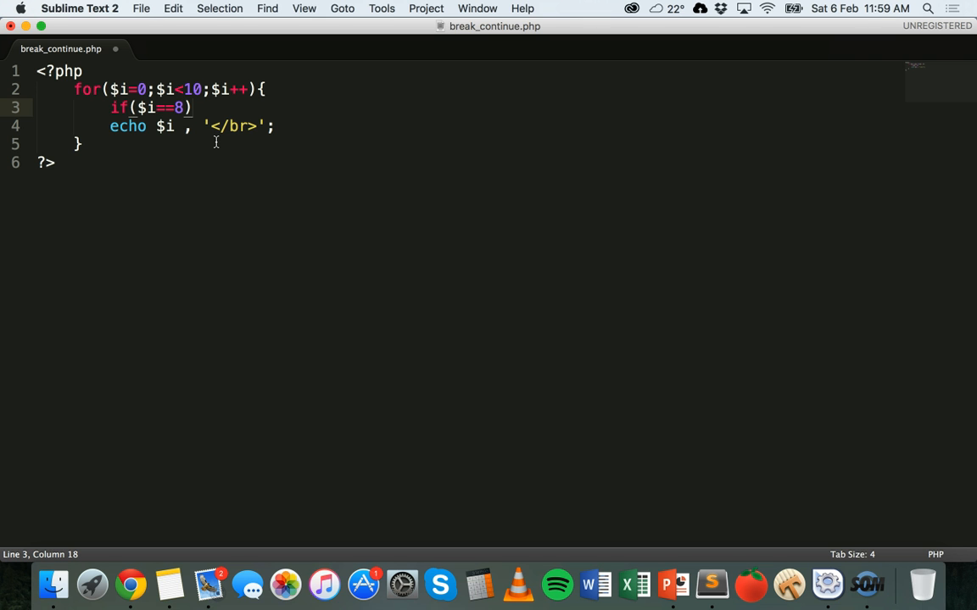
text({)
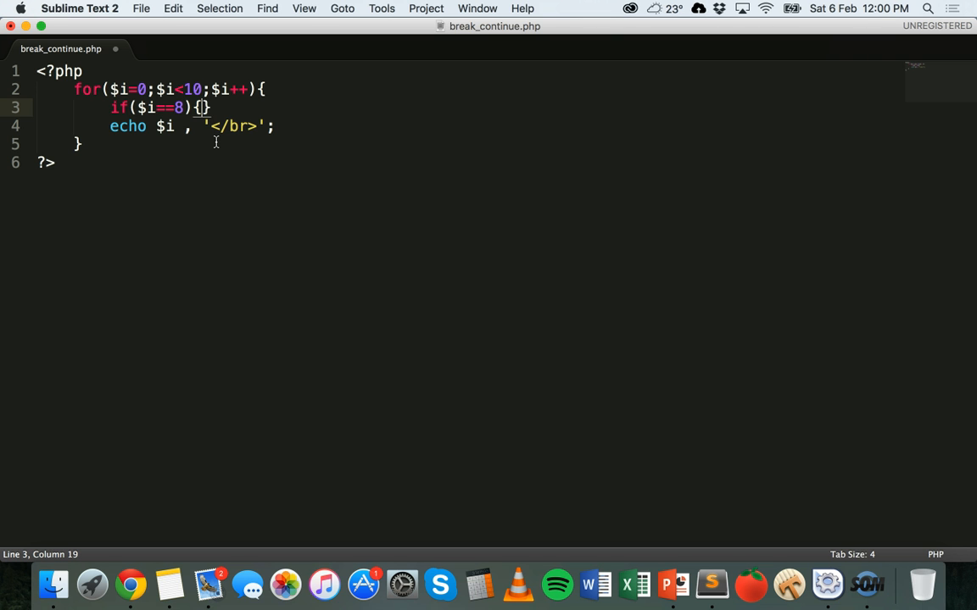
text(break;)
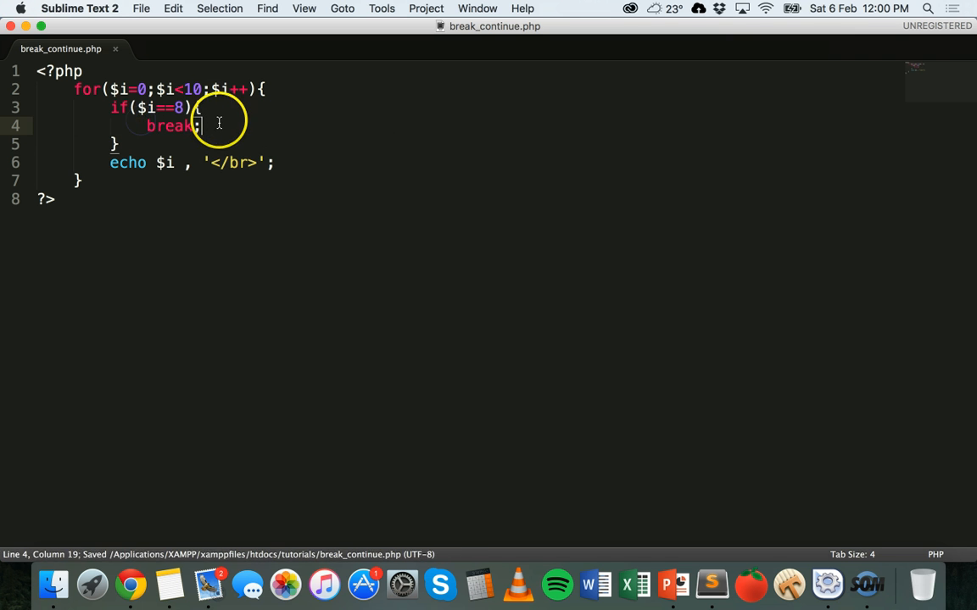
double_click(169, 126)
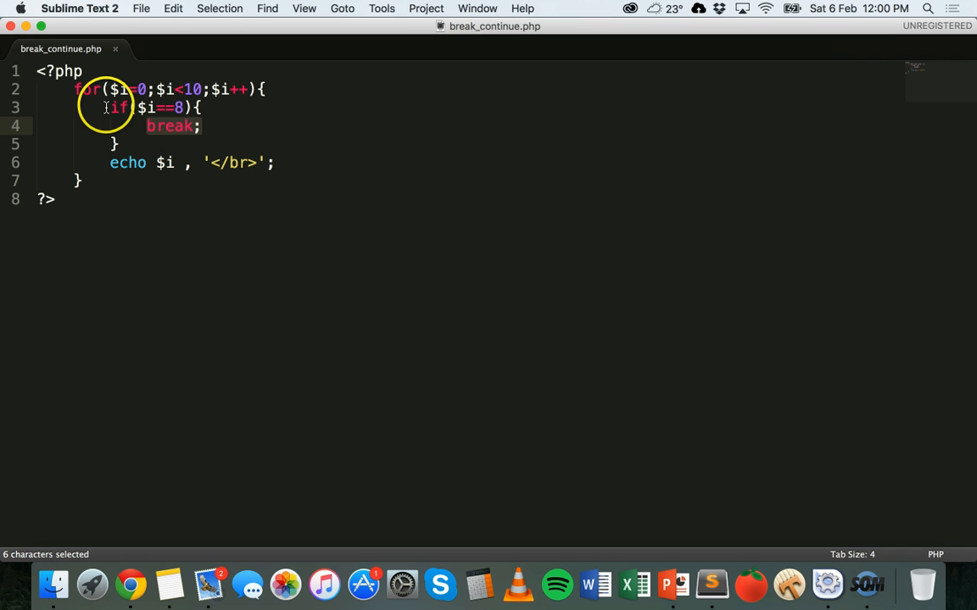
mouse_move(107, 108)
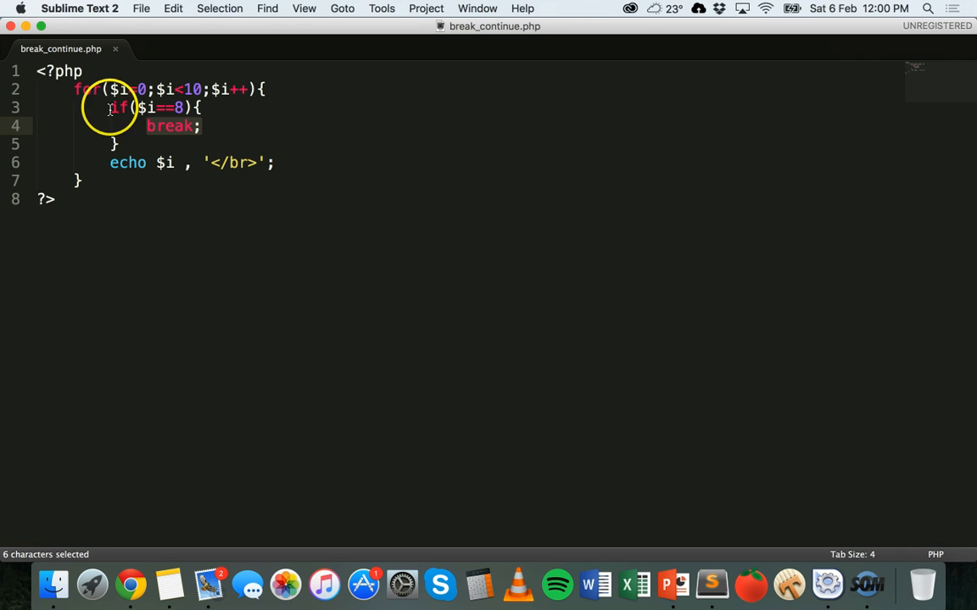
click(245, 141)
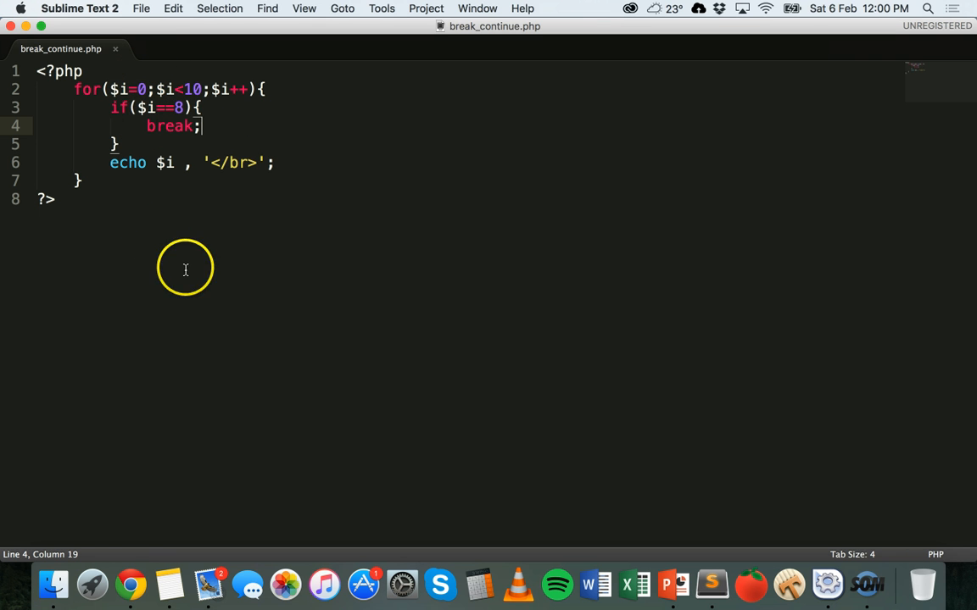
mouse_move(130, 584)
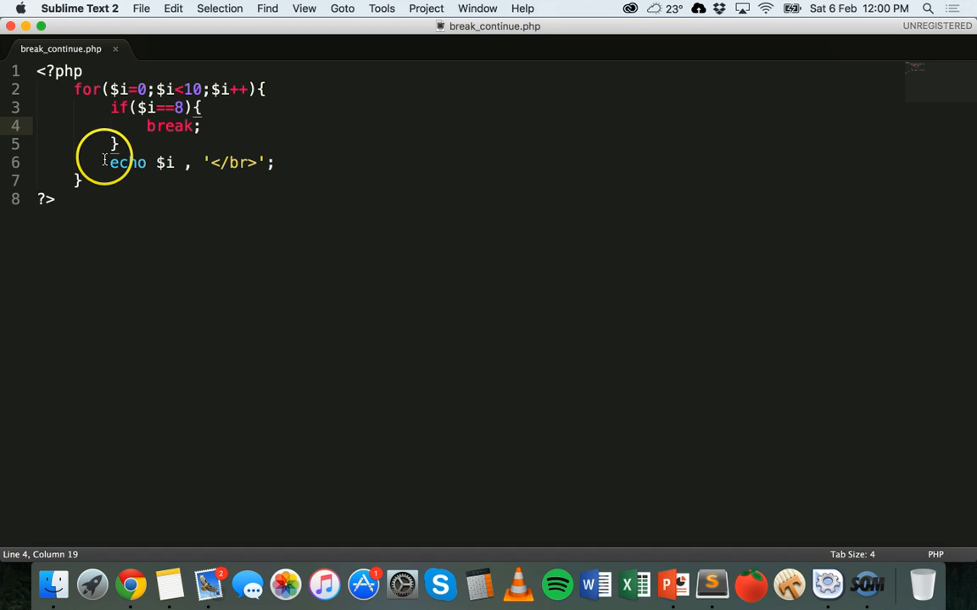
double_click(127, 163)
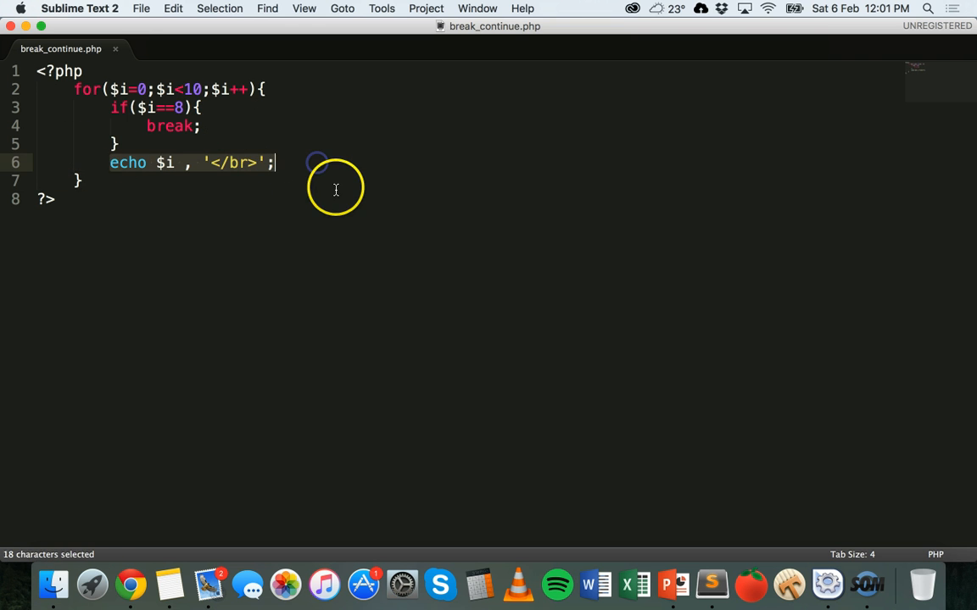
mouse_move(341, 226)
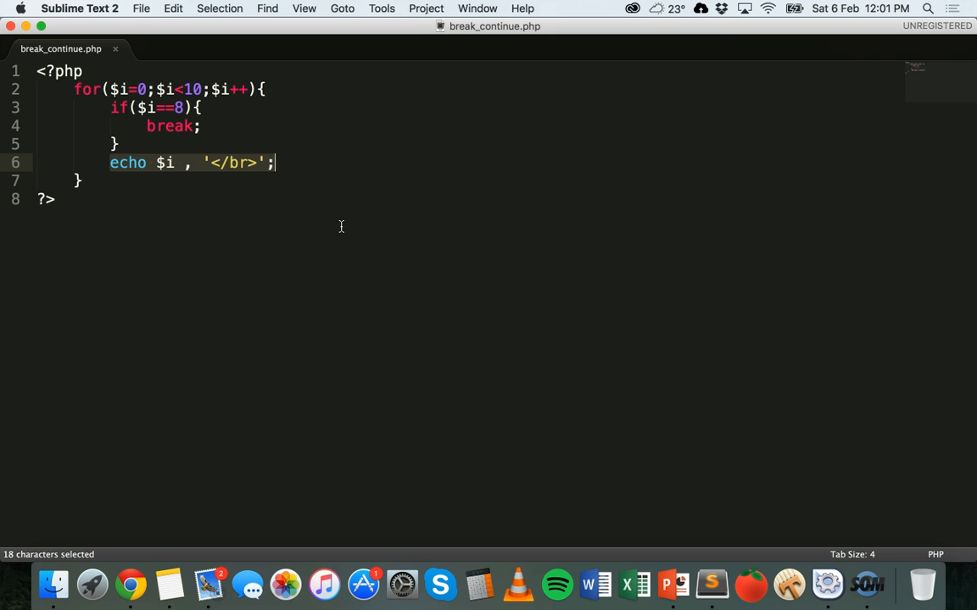
click(129, 584)
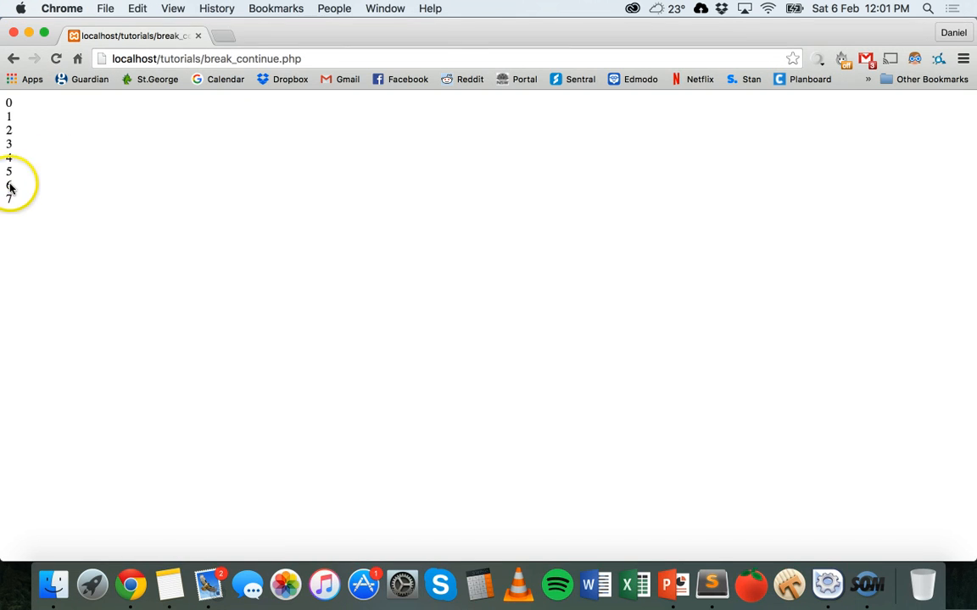
mouse_move(715, 568)
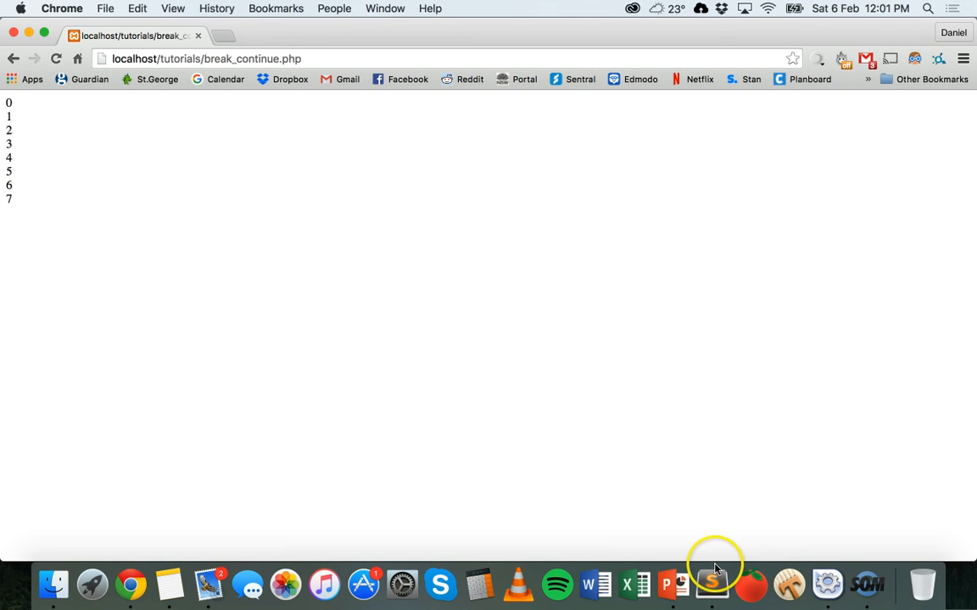
click(440, 584)
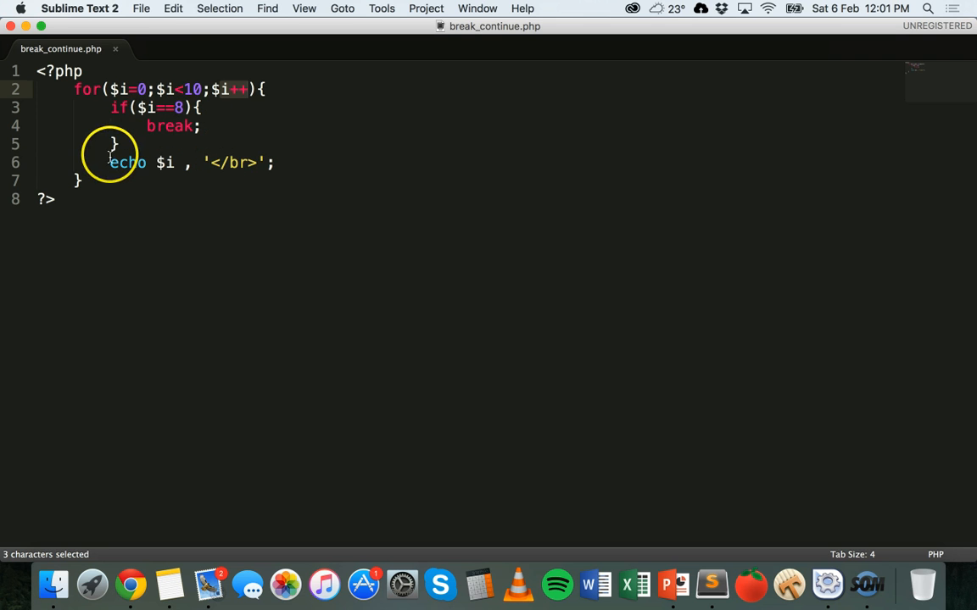
Change the condition to $i==5 and replace break with continue, then save
click(274, 162)
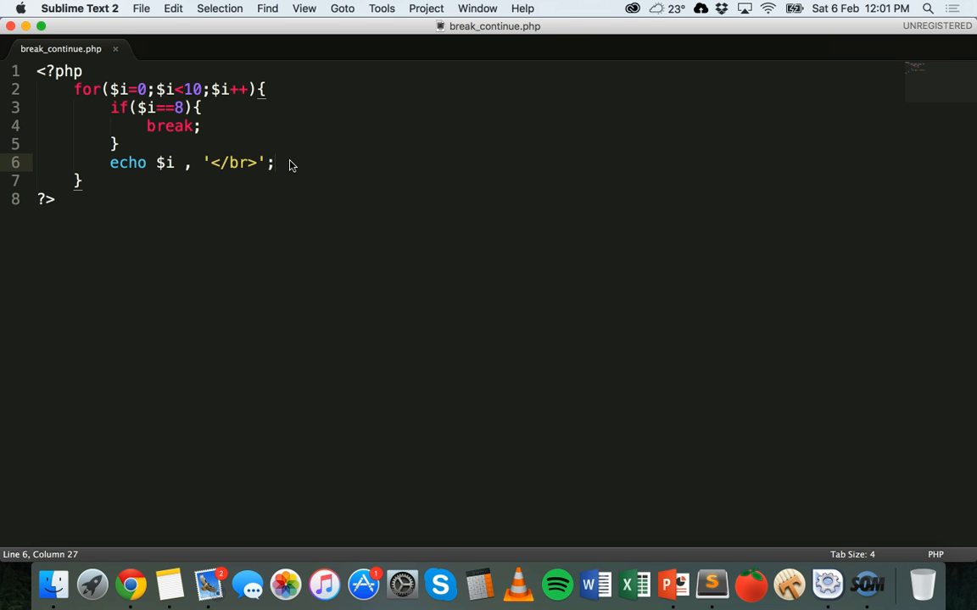
click(181, 108)
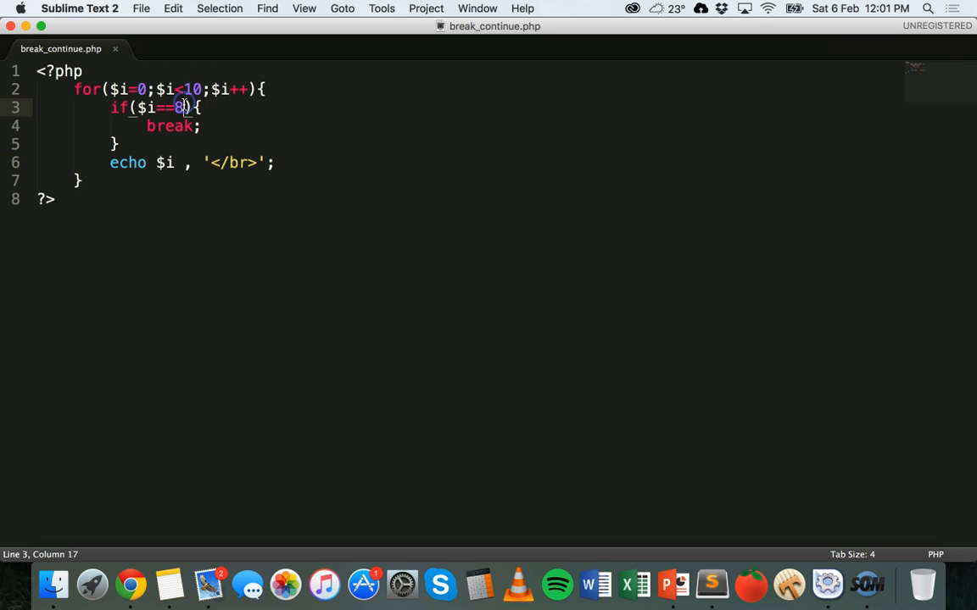
key(backspace)
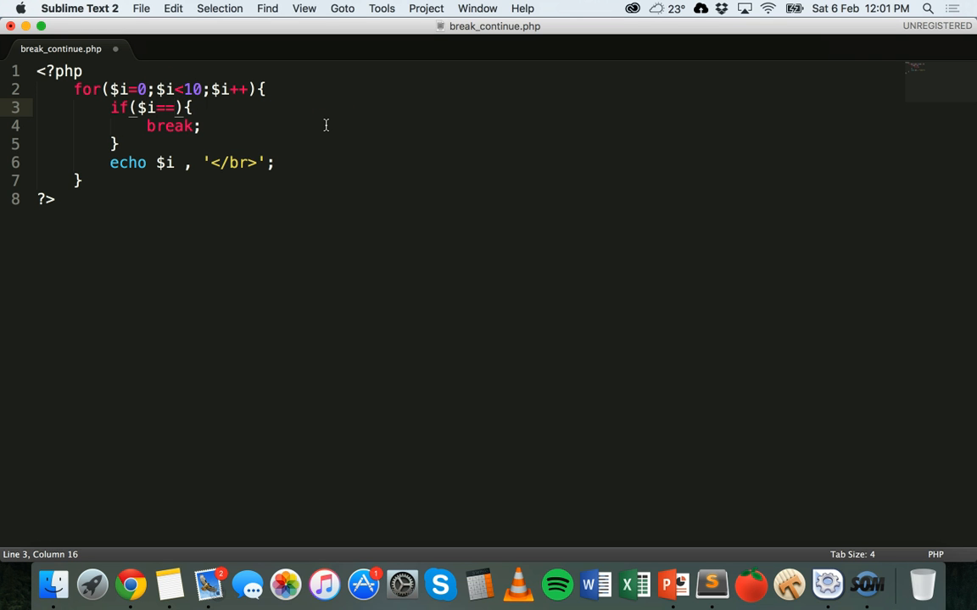
text(5)
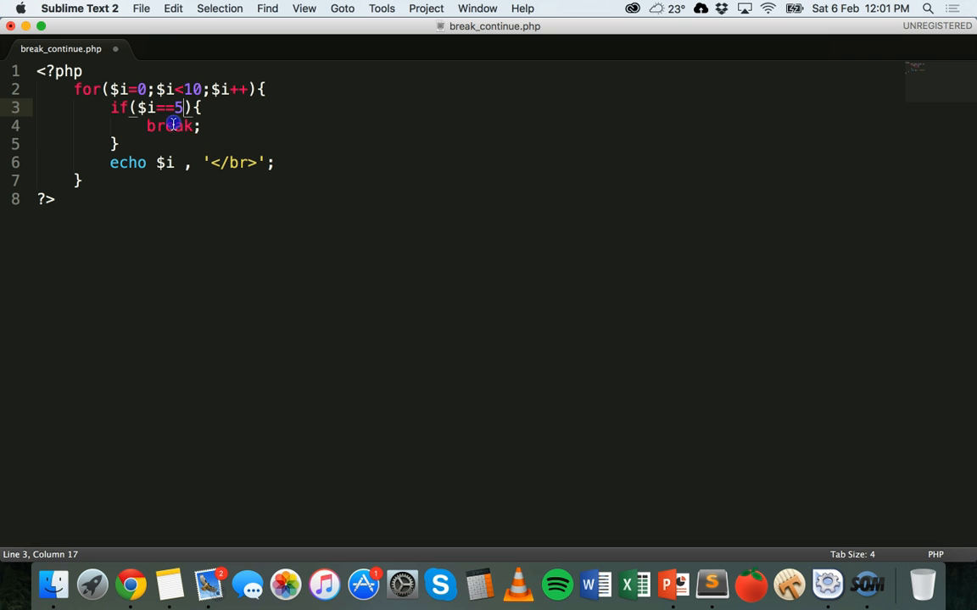
text(continue;)
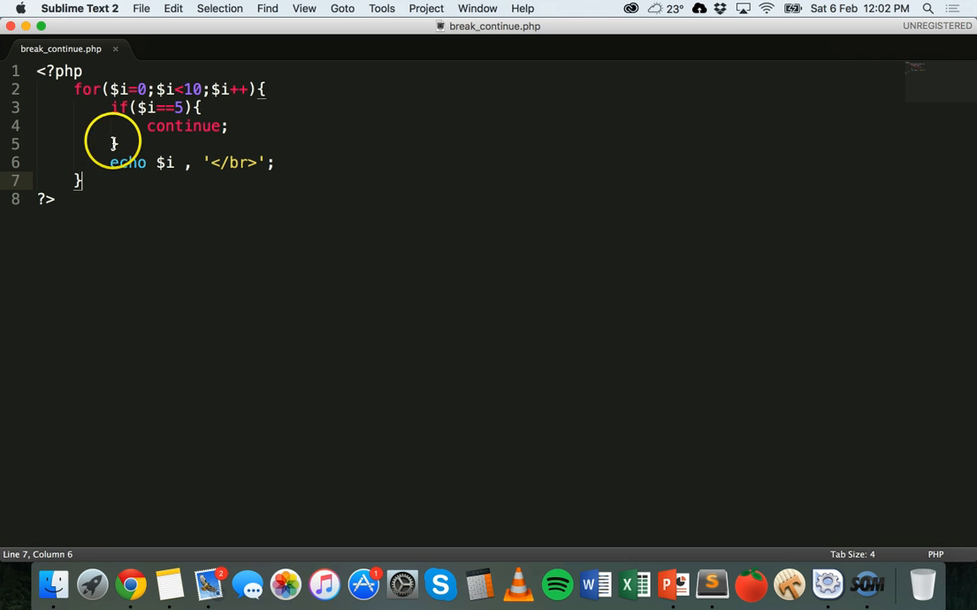
click(225, 198)
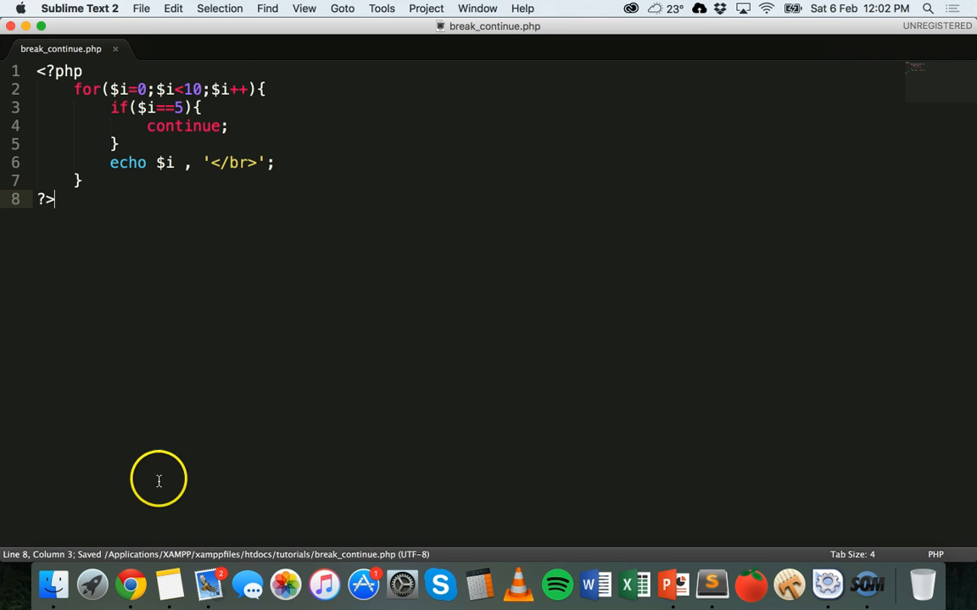
click(130, 584)
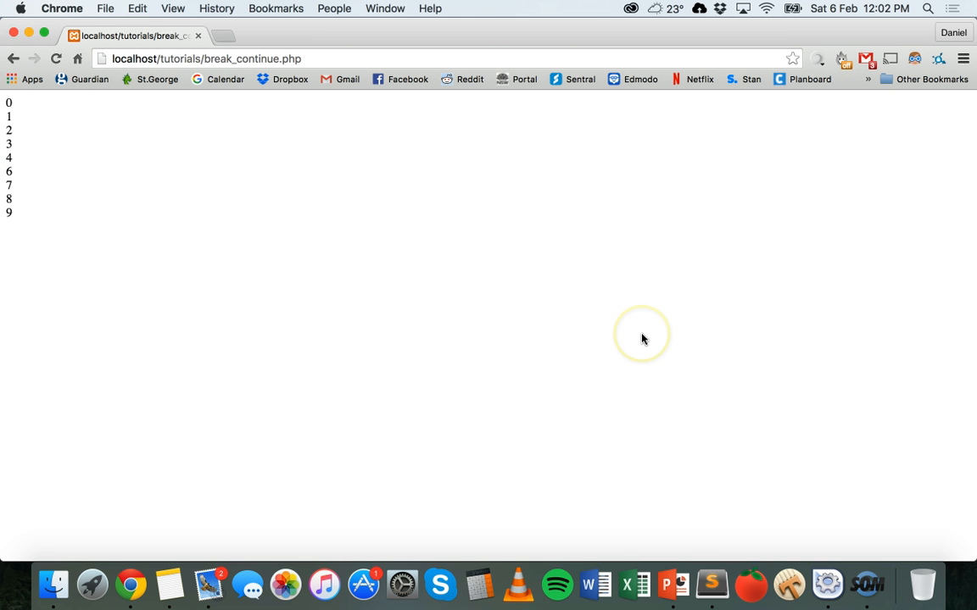
mouse_move(717, 454)
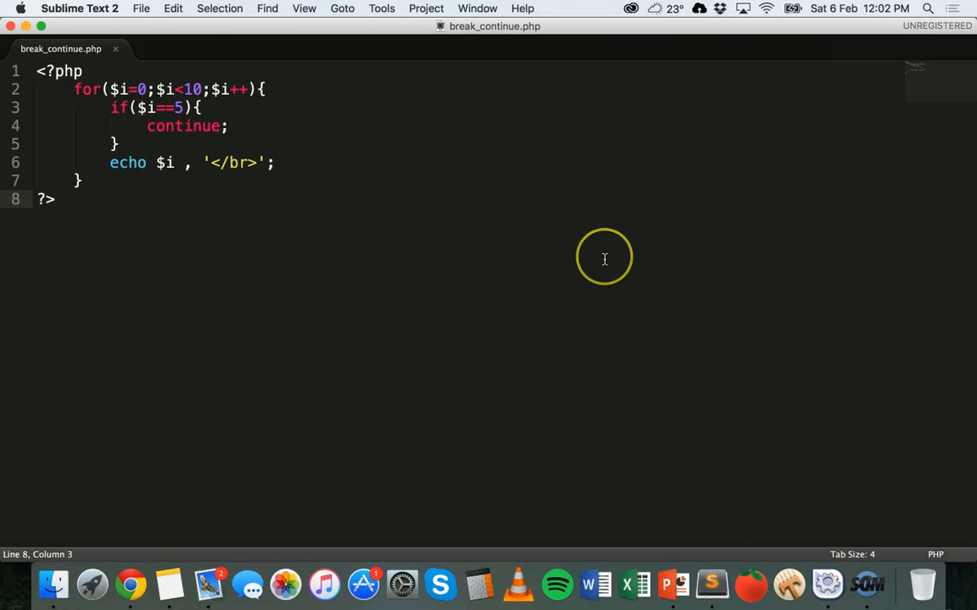
mouse_move(307, 159)
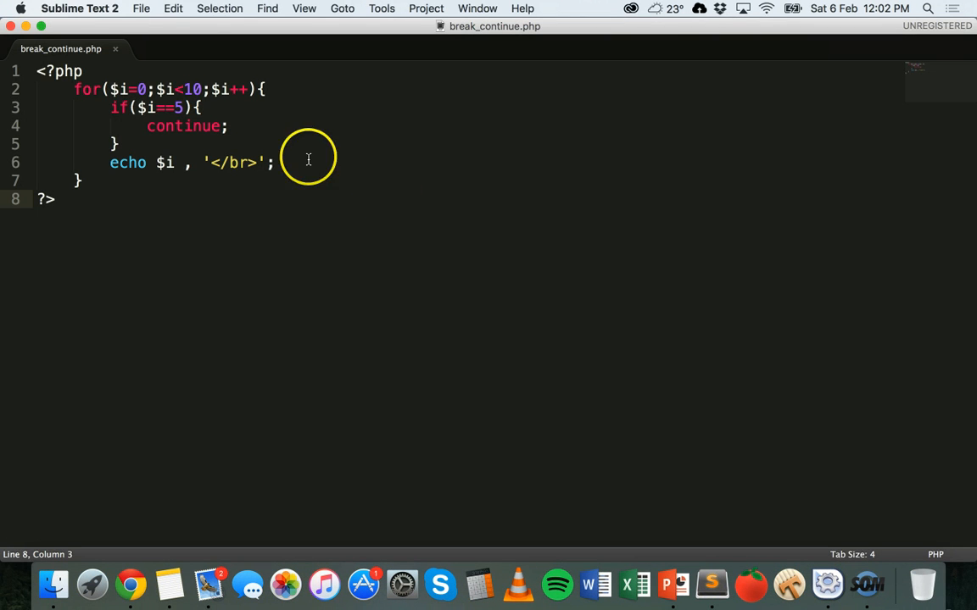
mouse_move(152, 121)
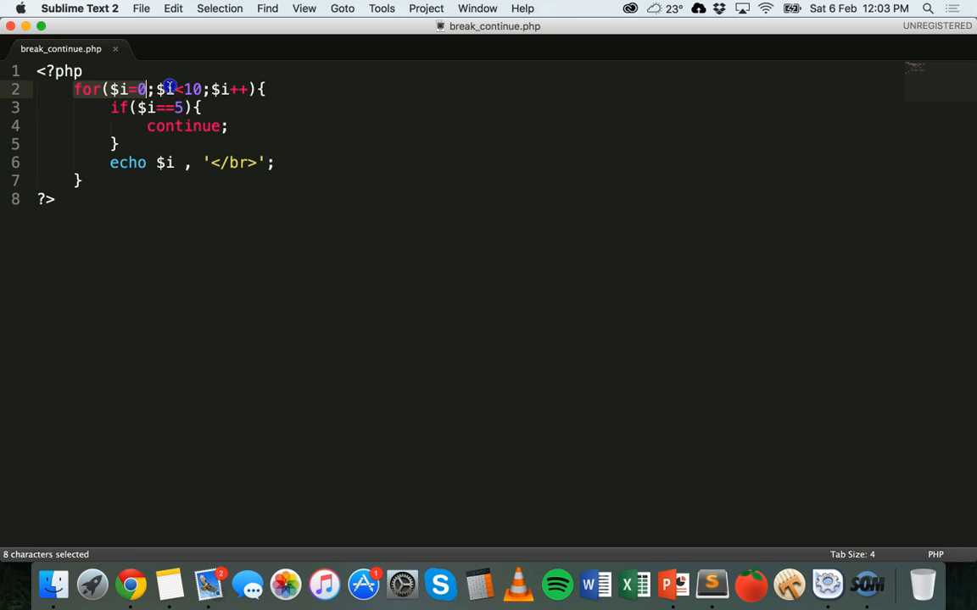
Replace the $i==5 condition with $i%2==0 and save the file
drag(170, 89, 265, 89)
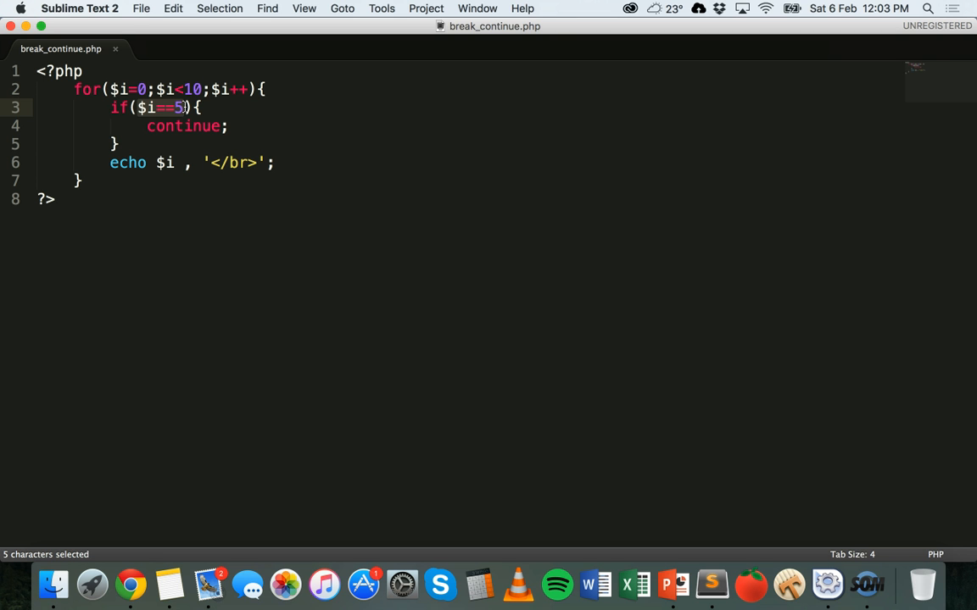
key(delete)
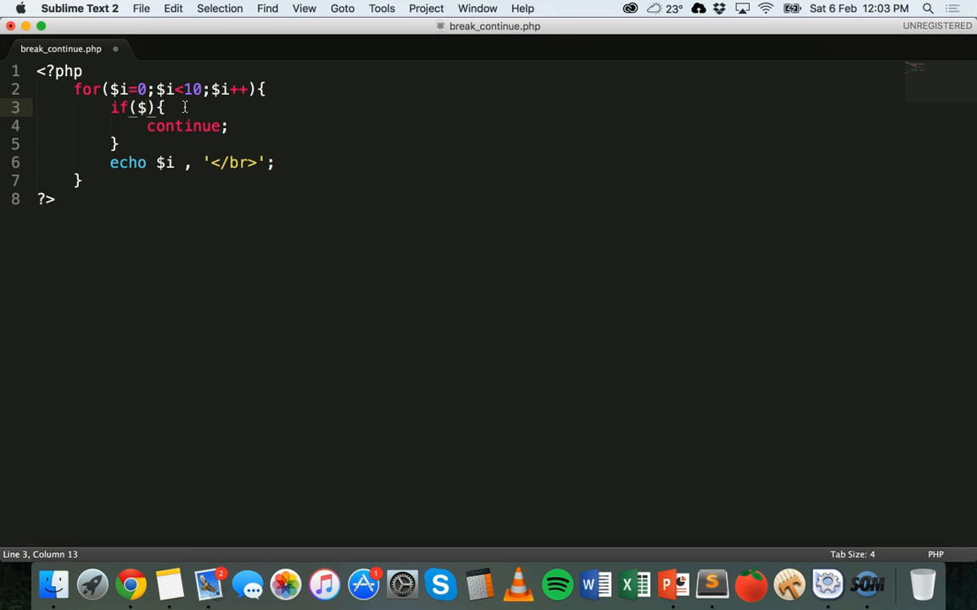
text(i%)
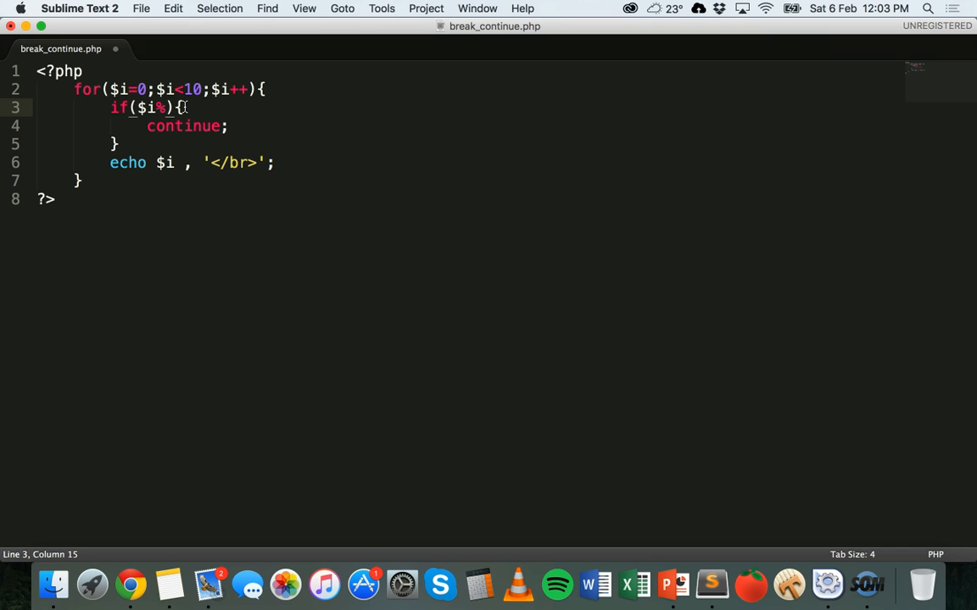
text(2)
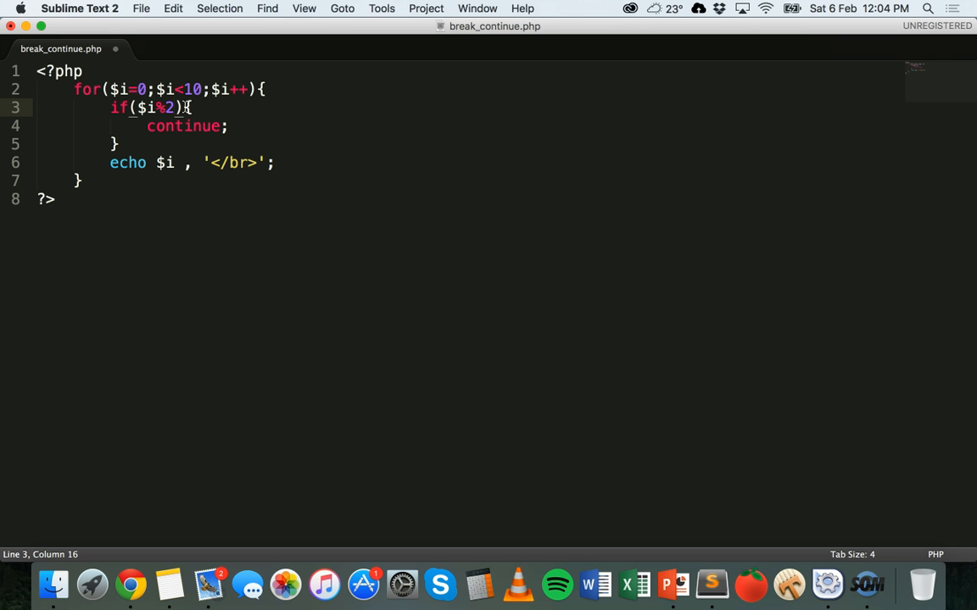
text(==0)
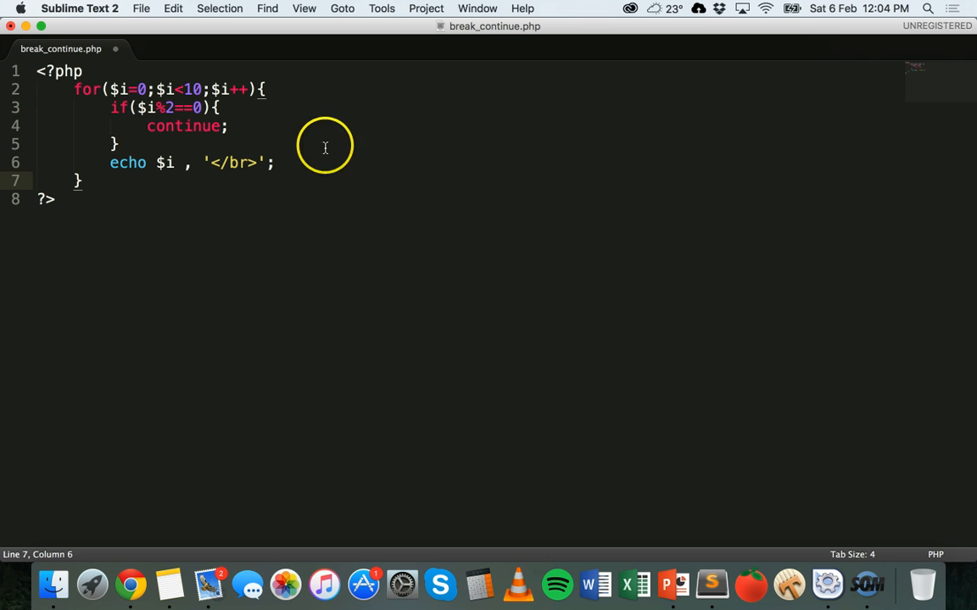
click(227, 126)
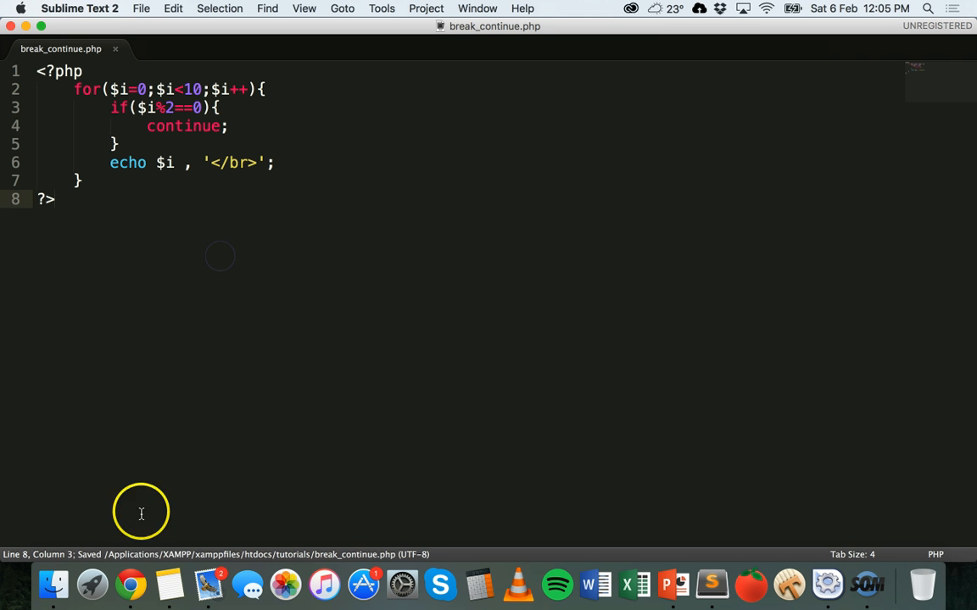
click(129, 584)
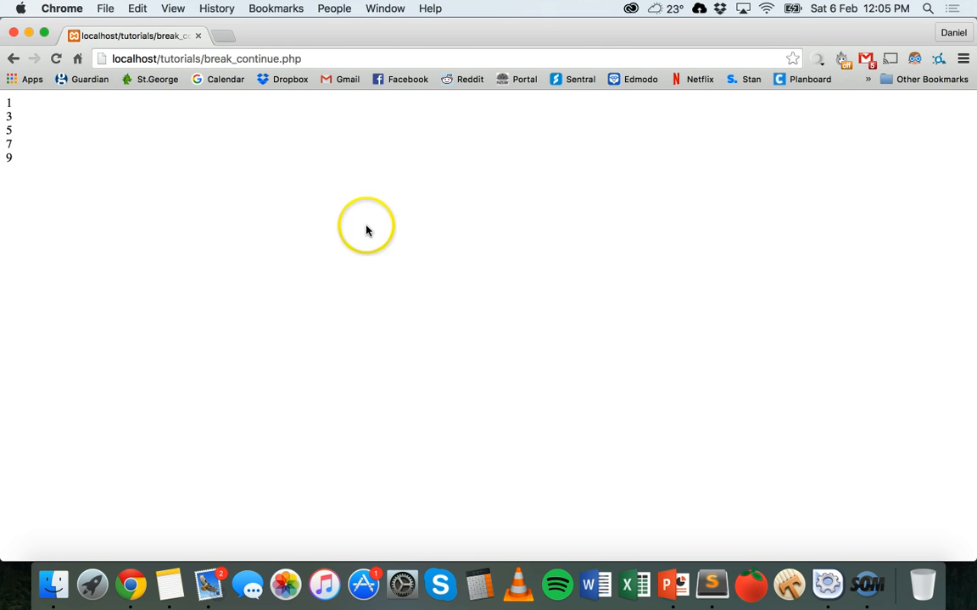
click(711, 584)
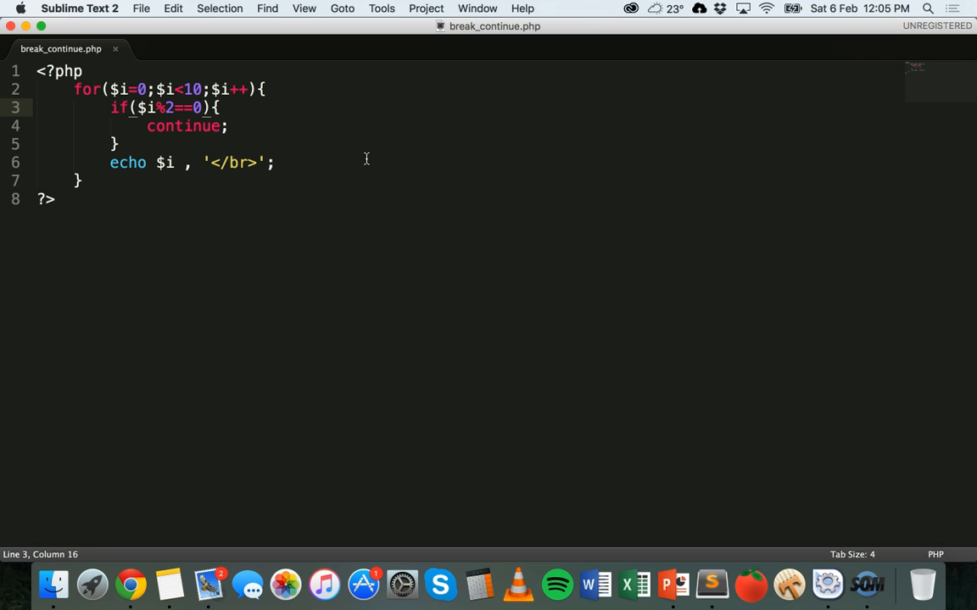
Change the condition's == to != so it reads $i%2!=0, and save
key(right)
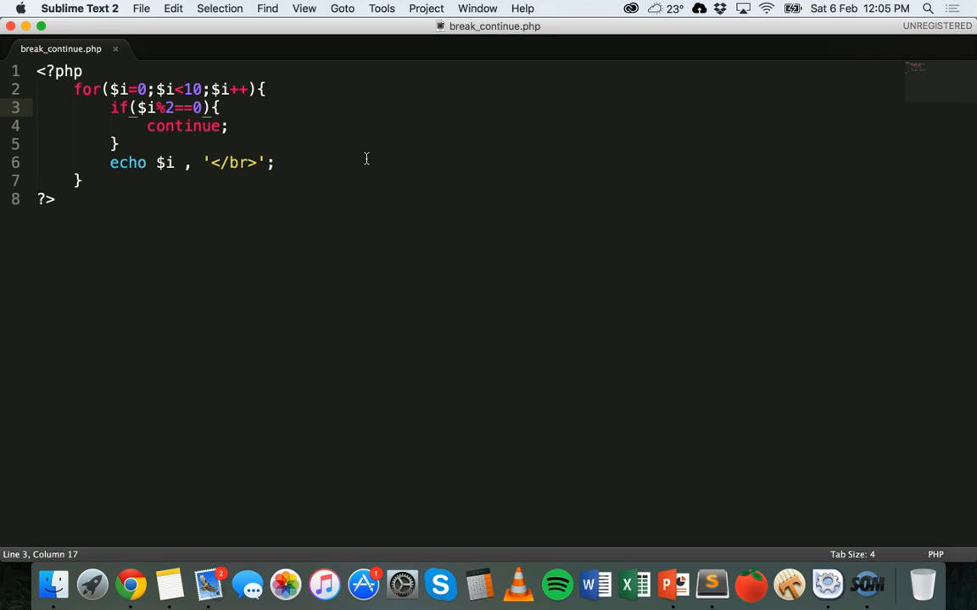
text(!)
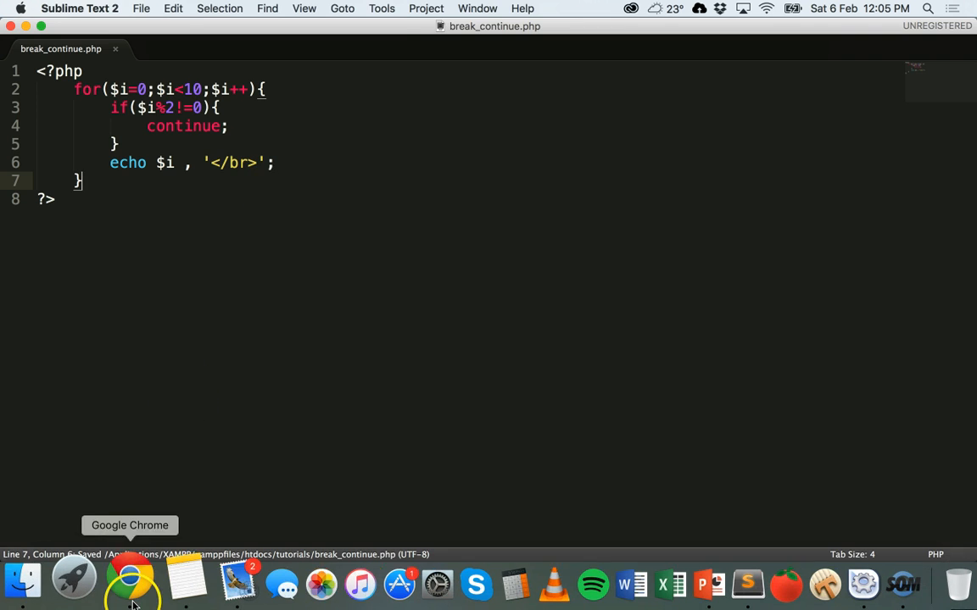
click(131, 583)
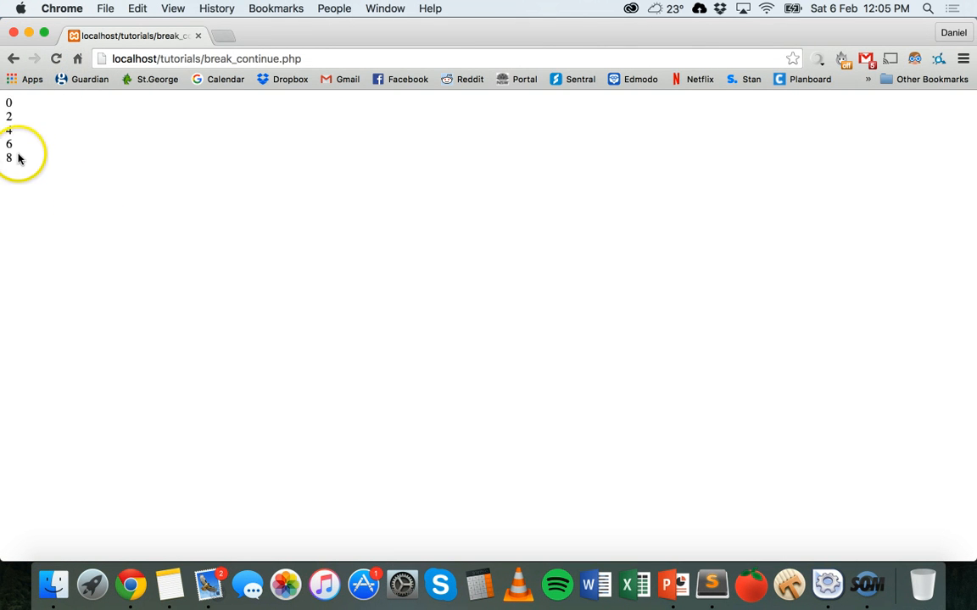
click(706, 584)
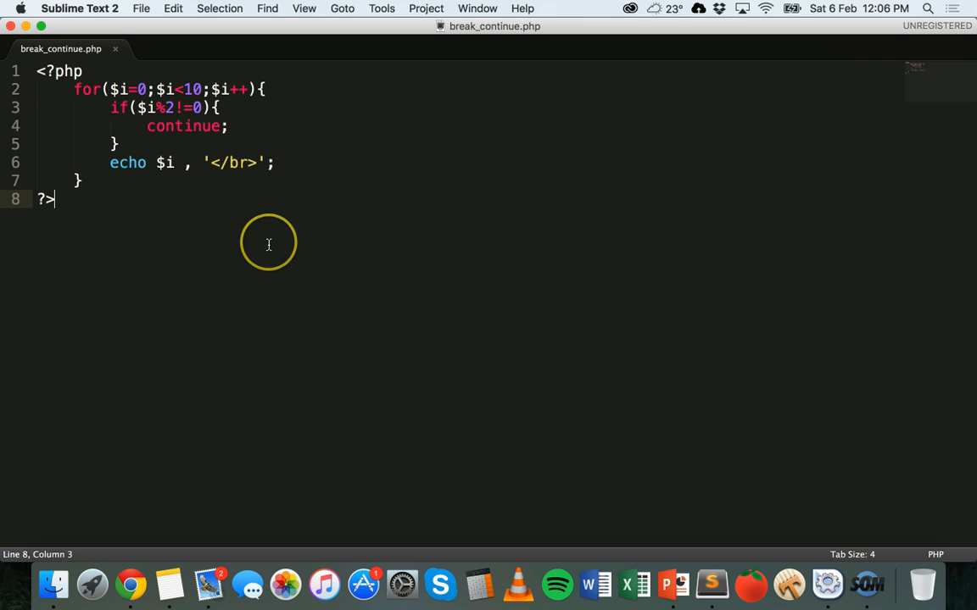
mouse_move(268, 244)
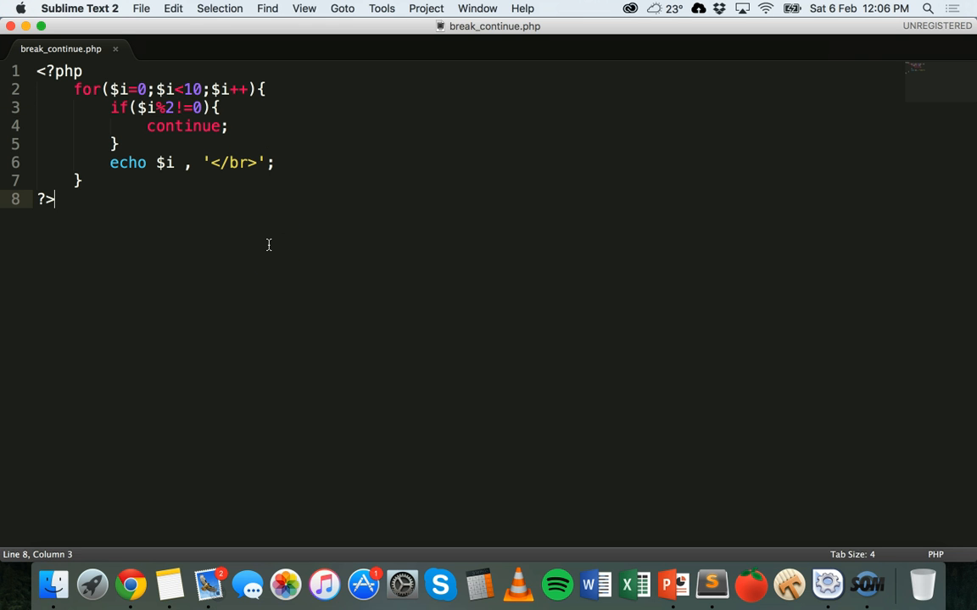